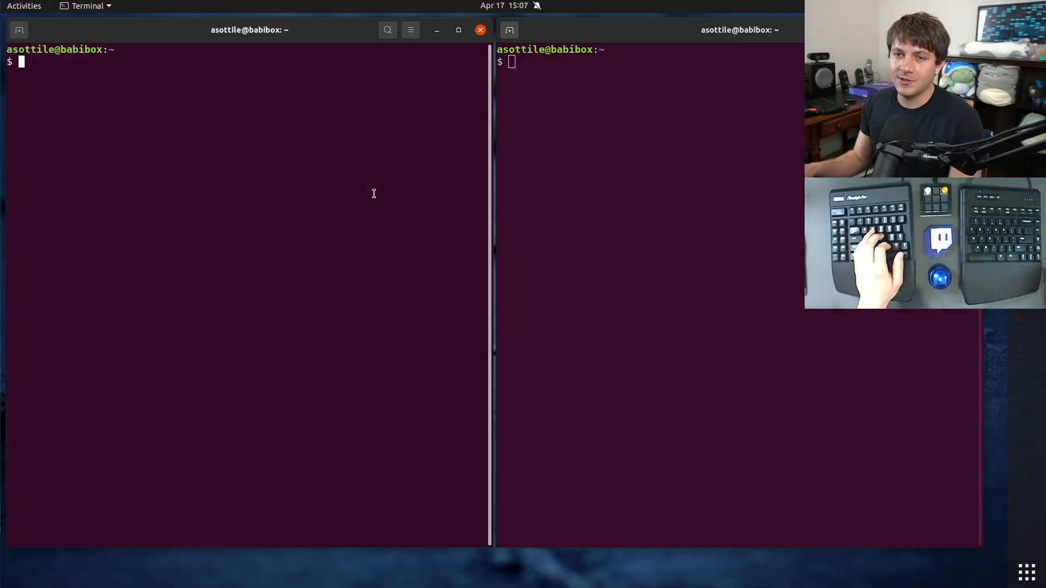
- Move both panes into /tmp/explains and echo hello world in the left pane
{"action": "type", "text": "cd /tmp/explains/"}
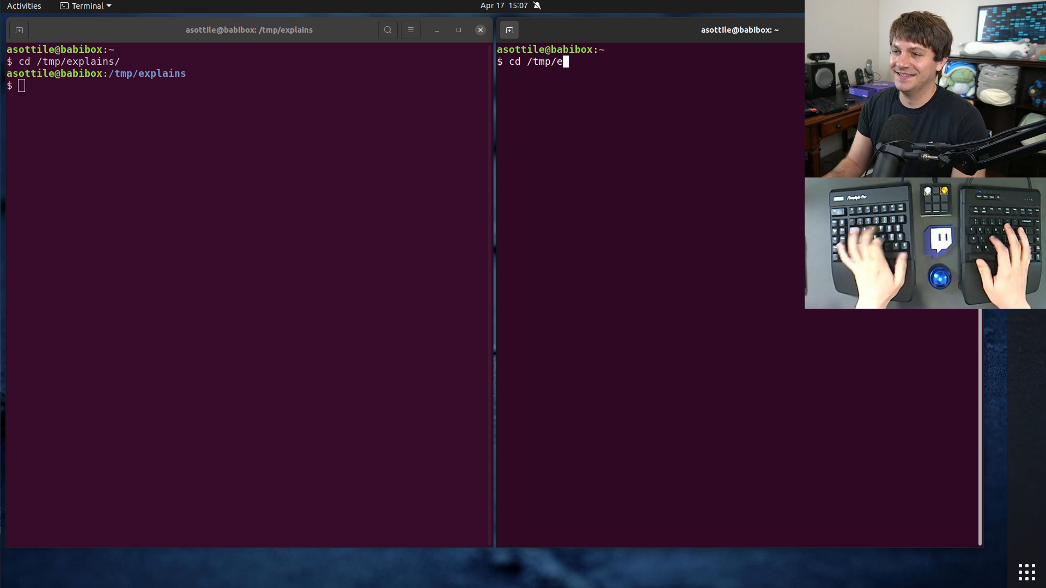
{"action": "key", "text": "Return"}
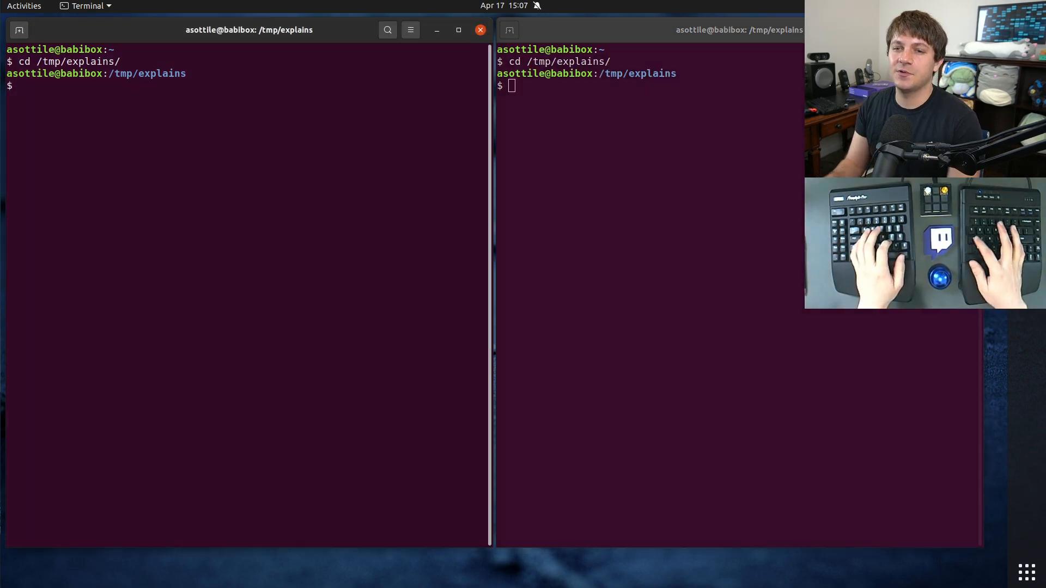
{"action": "type", "text": "echo hello world"}
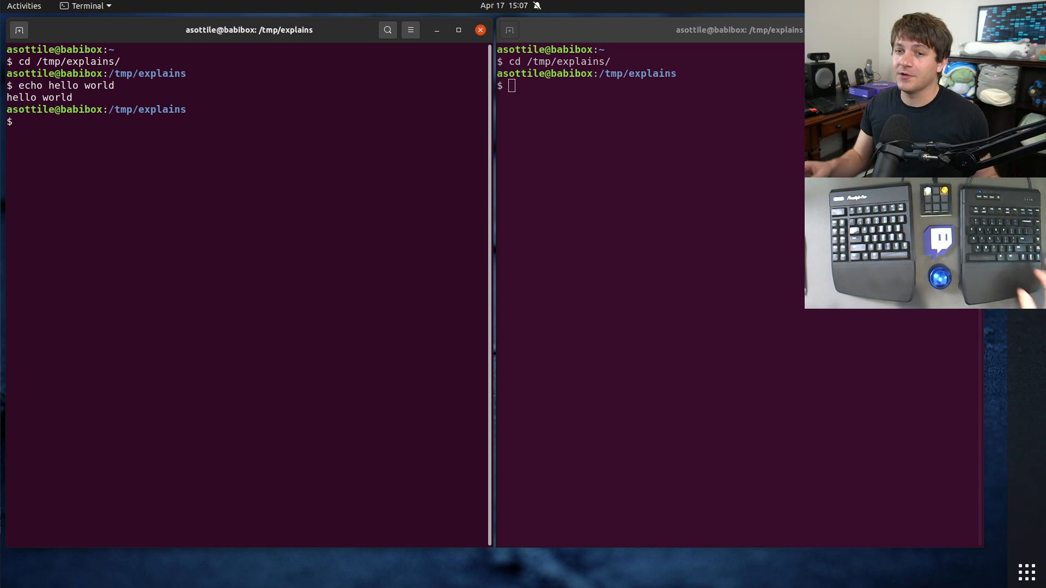
- Echo 'hello world' and "hello world", both printing plain hello world
{"action": "type", "text": "echo hello world"}
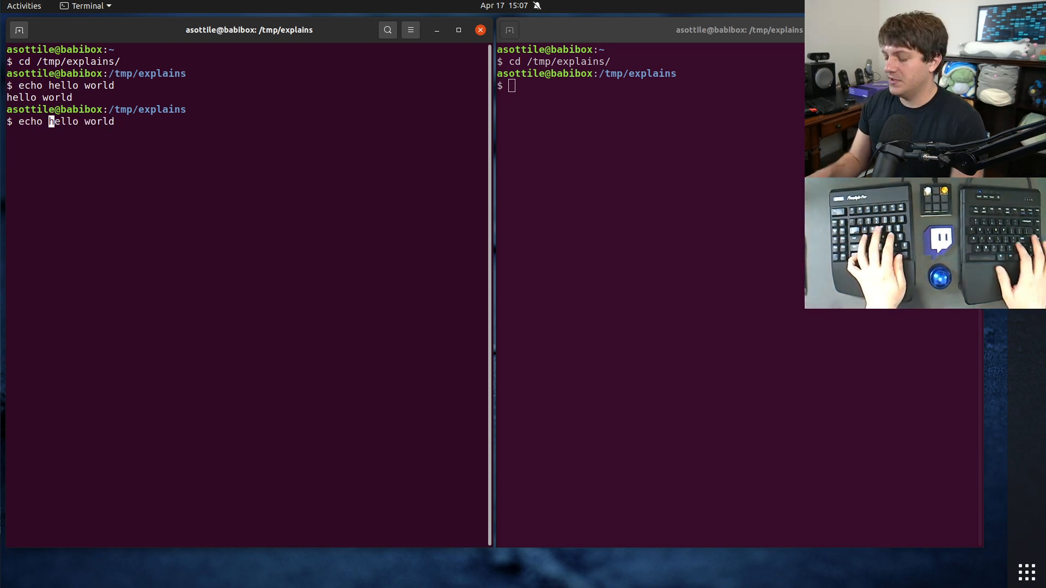
{"action": "key", "text": "Return"}
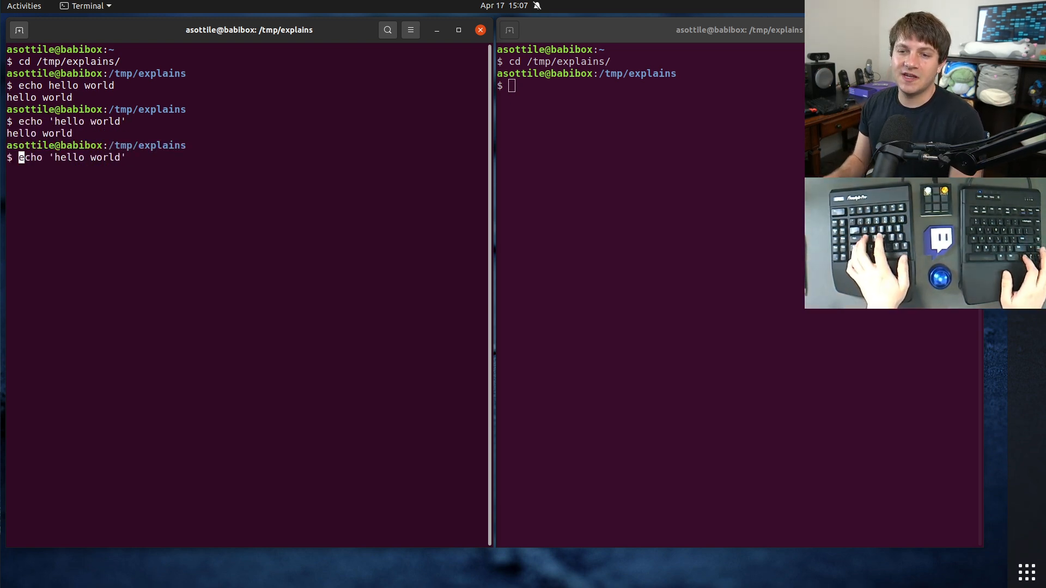
{"action": "type", "text": "echo \"hello world\""}
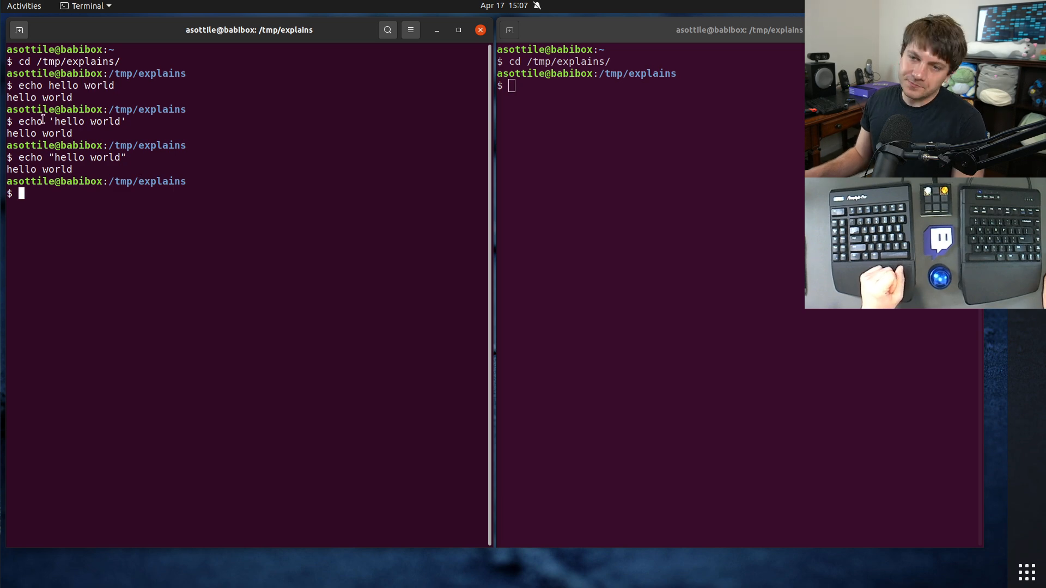
{"action": "triple_click", "coordinate": [65, 121]}
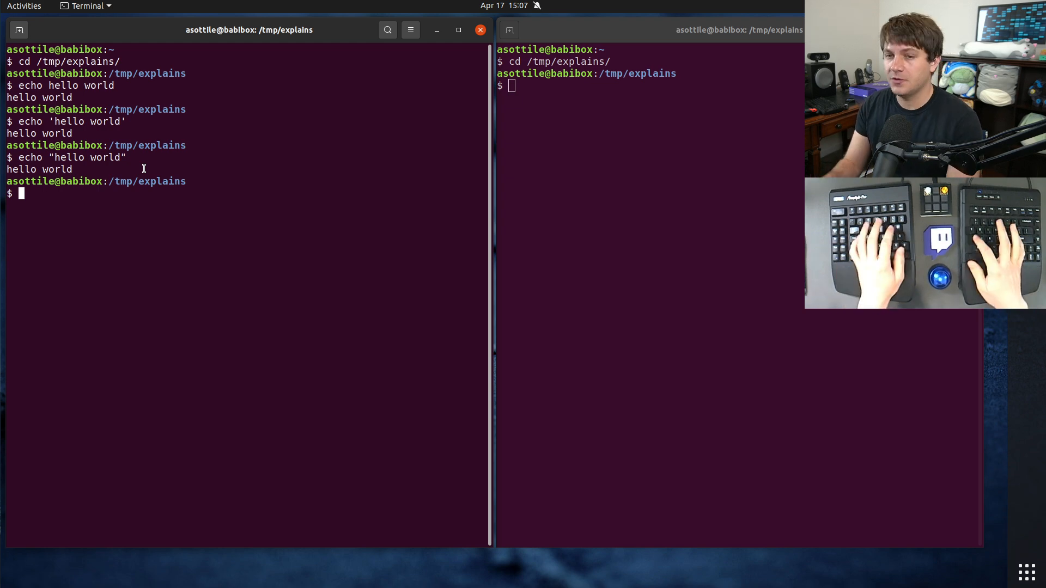
- Echo 'hello $USER world' and 'hello !! world', printing $USER and !! unexpanded
{"action": "type", "text": "echo 'hello $US world"}
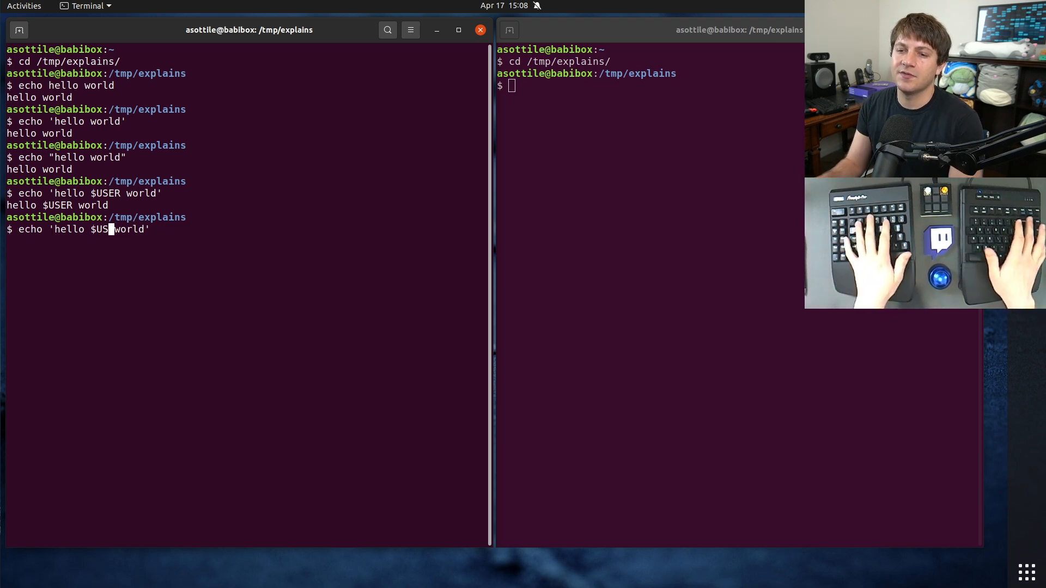
{"action": "type", "text": "!!"}
{"action": "key", "text": "Return"}
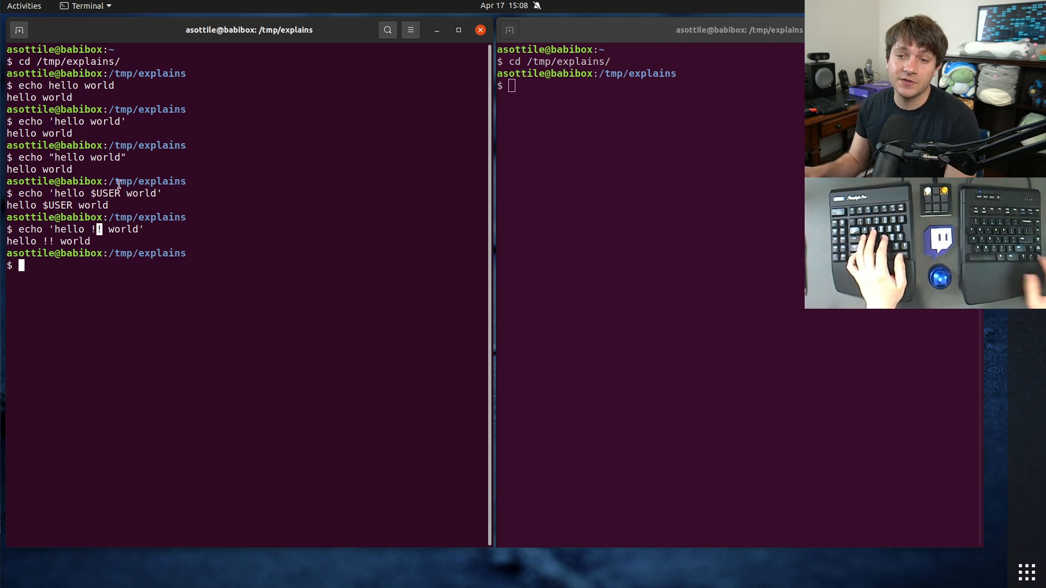
- Echo "hello $USER world" and "hello !! world", expanding the username and previous command
{"action": "type", "text": "echo \"hello"}
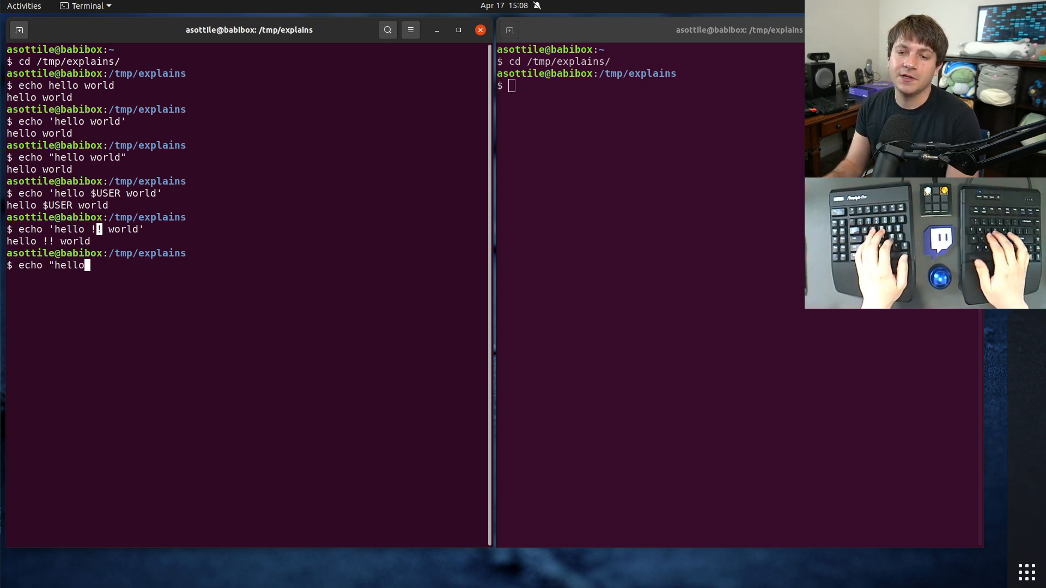
{"action": "type", "text": "$USER world"}
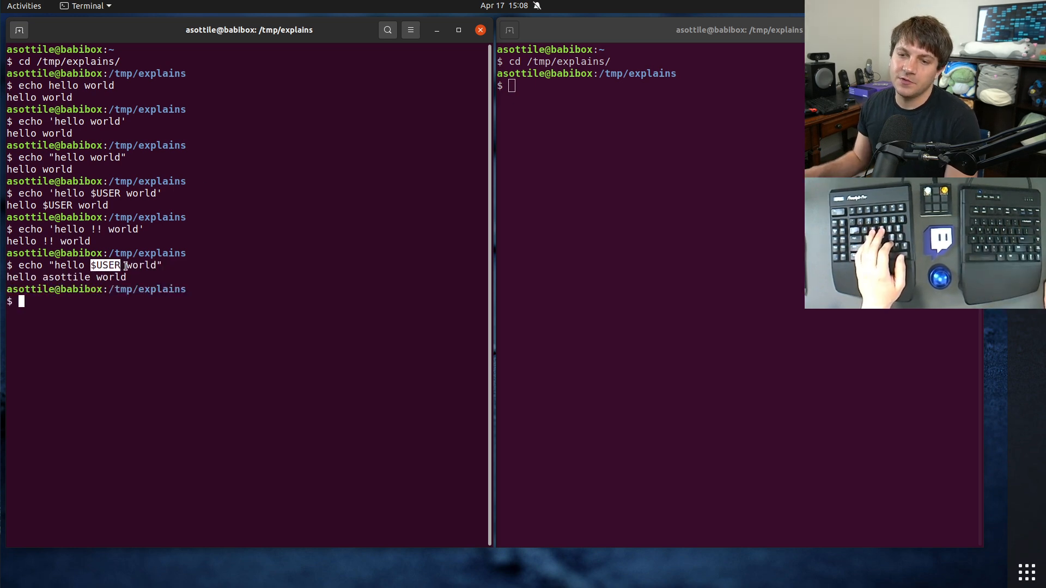
{"action": "type", "text": "echo \"hello $USER world\""}
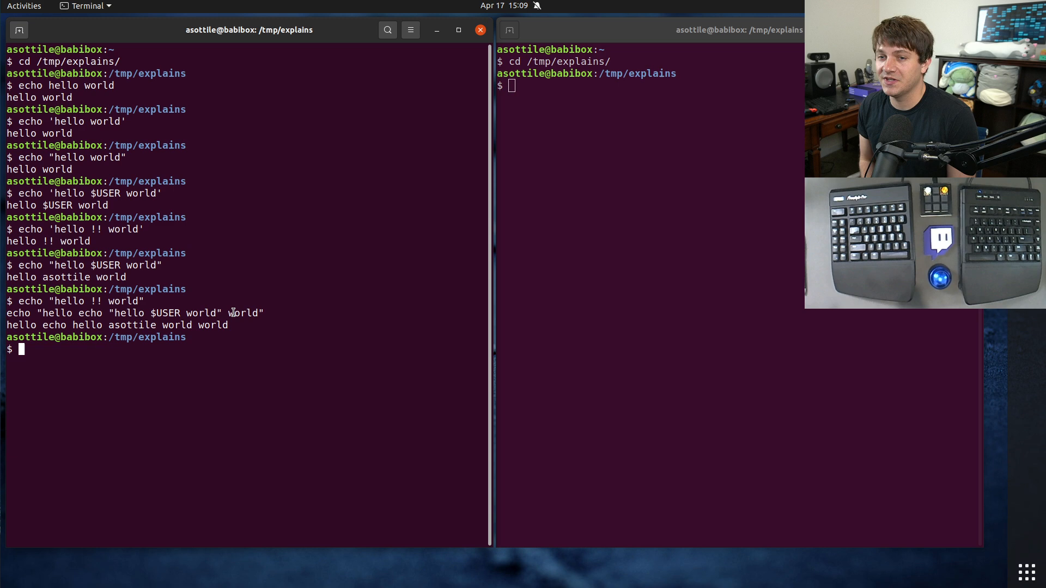
- Echo 'hello " world' and "hello ' world", printing each inner quote literally
{"action": "type", "text": "echo"}
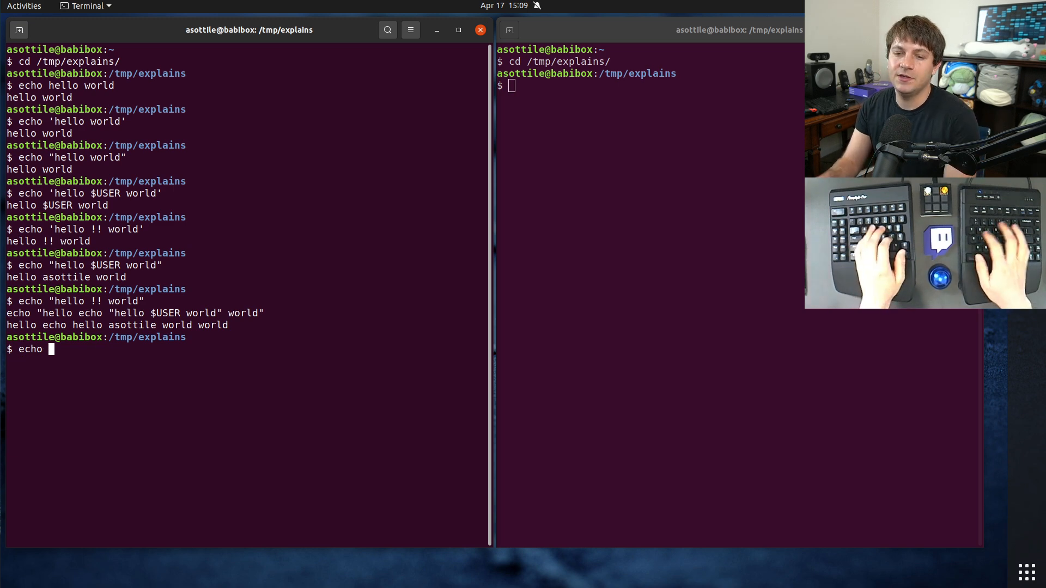
{"action": "type", "text": "'hello \""}
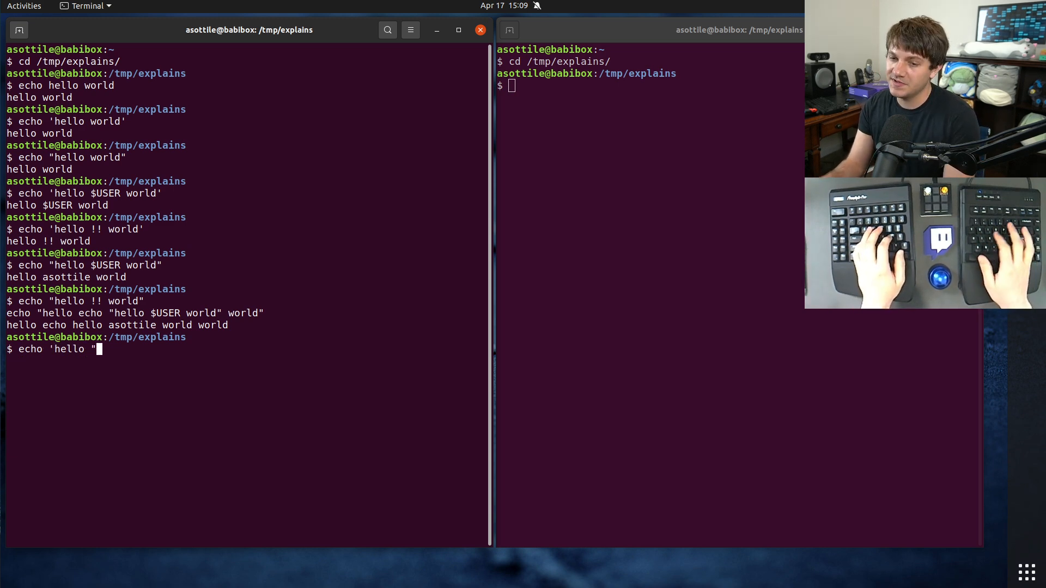
{"action": "type", "text": "\" world'"}
{"action": "type", "text": "echo"}
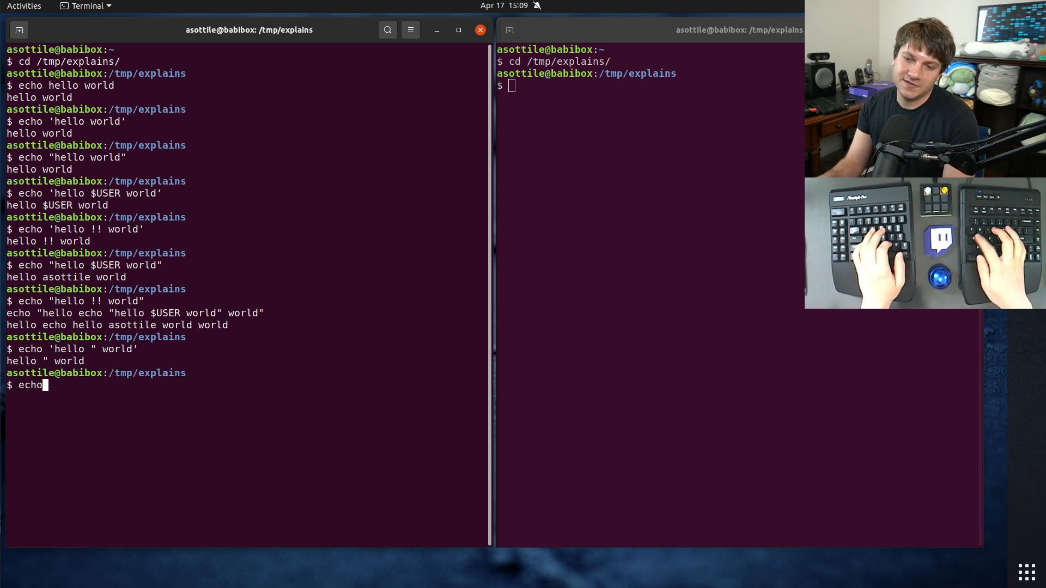
{"action": "type", "text": "\"hello ' world\""}
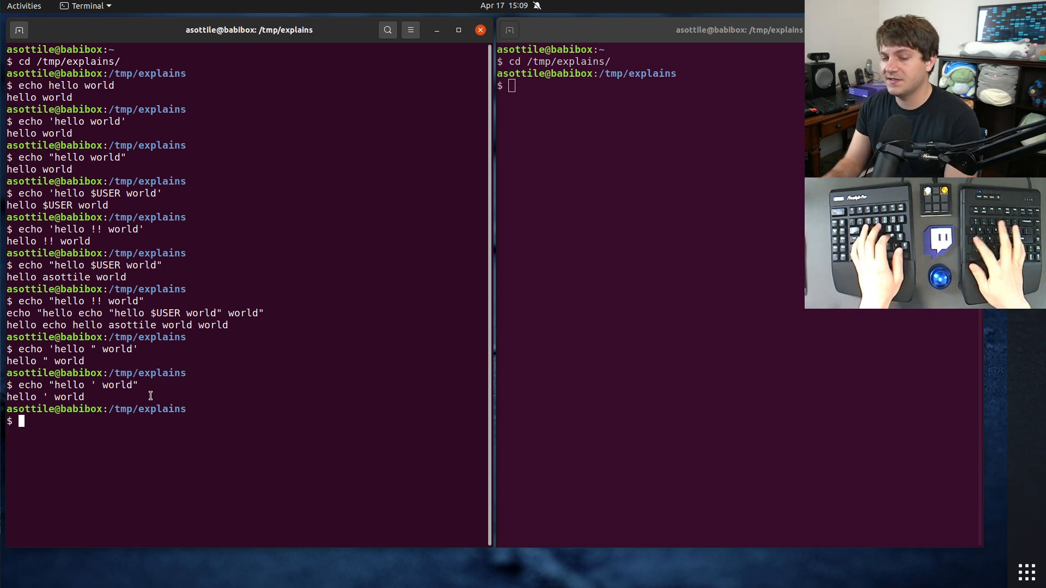
- Echo 'hello ' " world" and 'hello ' "hello world", joining the quoted pieces
{"action": "type", "text": "echo 'hello"}
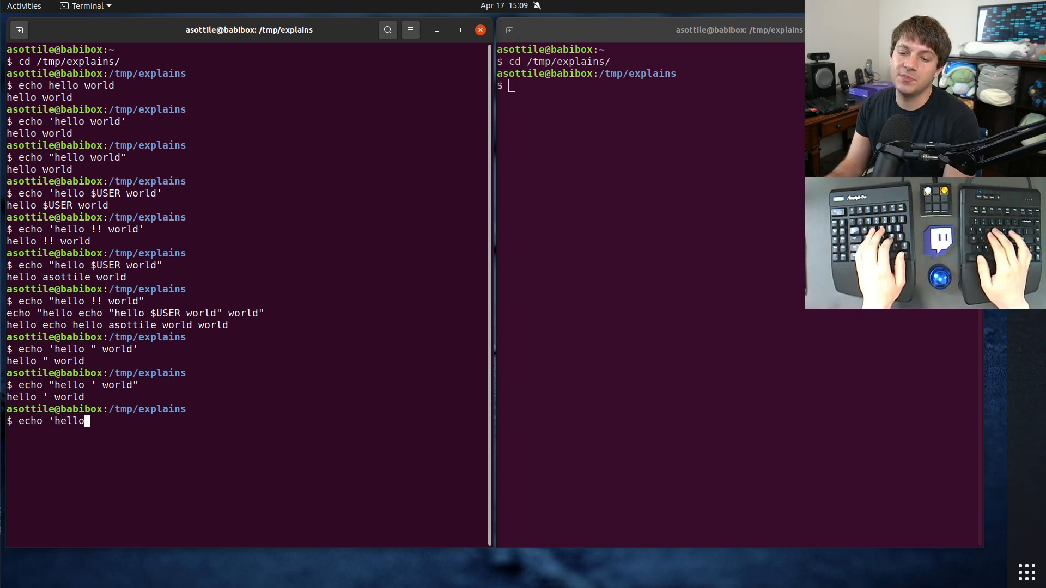
{"action": "type", "text": "' \"w"}
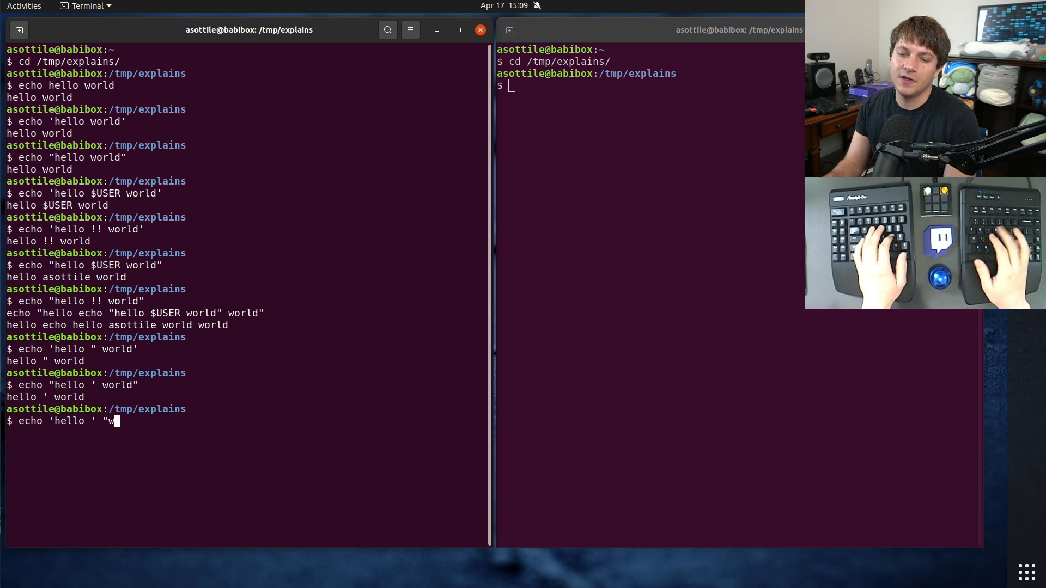
{"action": "type", "text": "orld"}
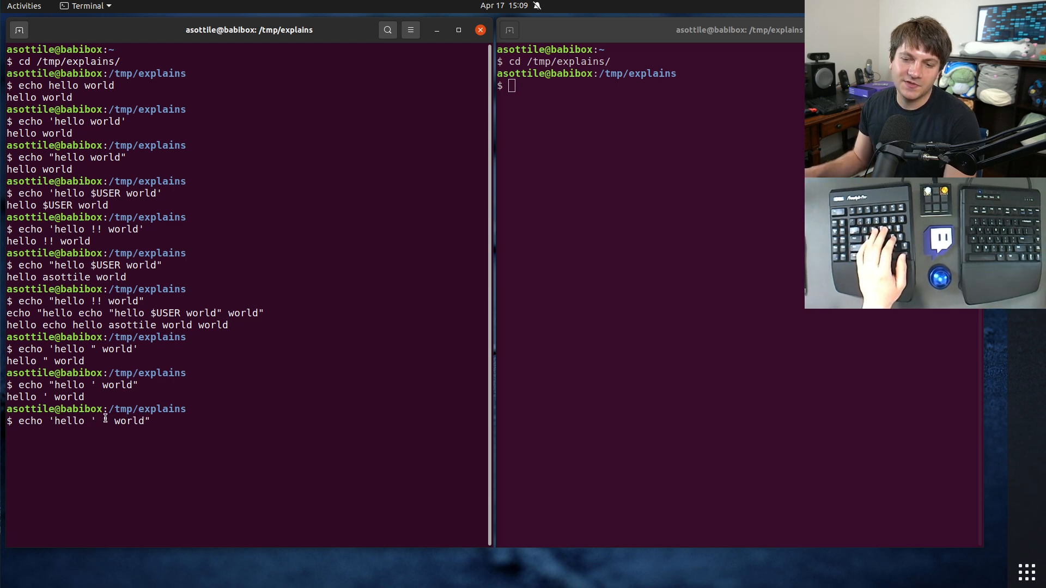
{"action": "key", "text": "Return"}
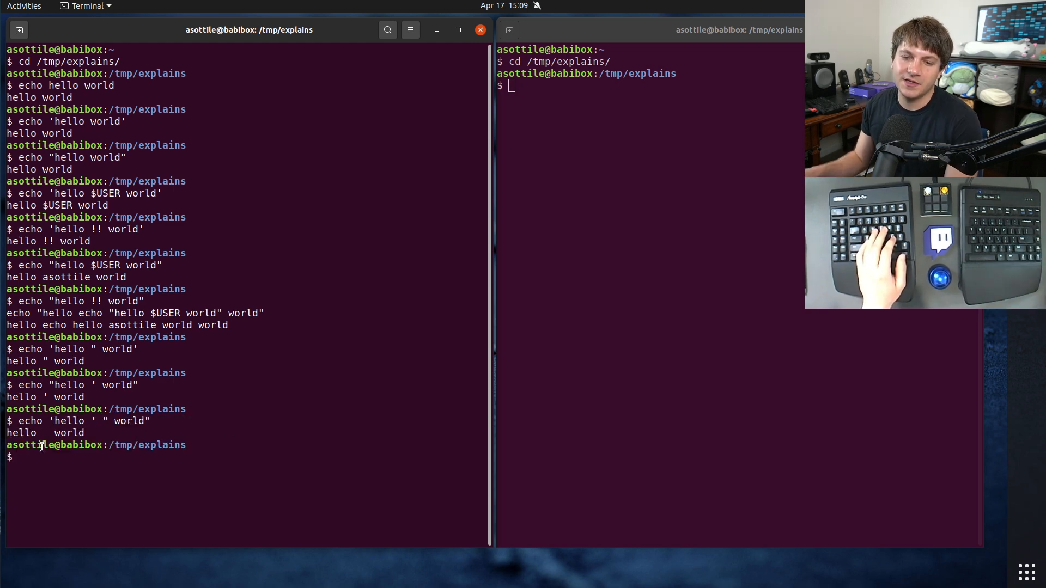
{"action": "type", "text": "~"}
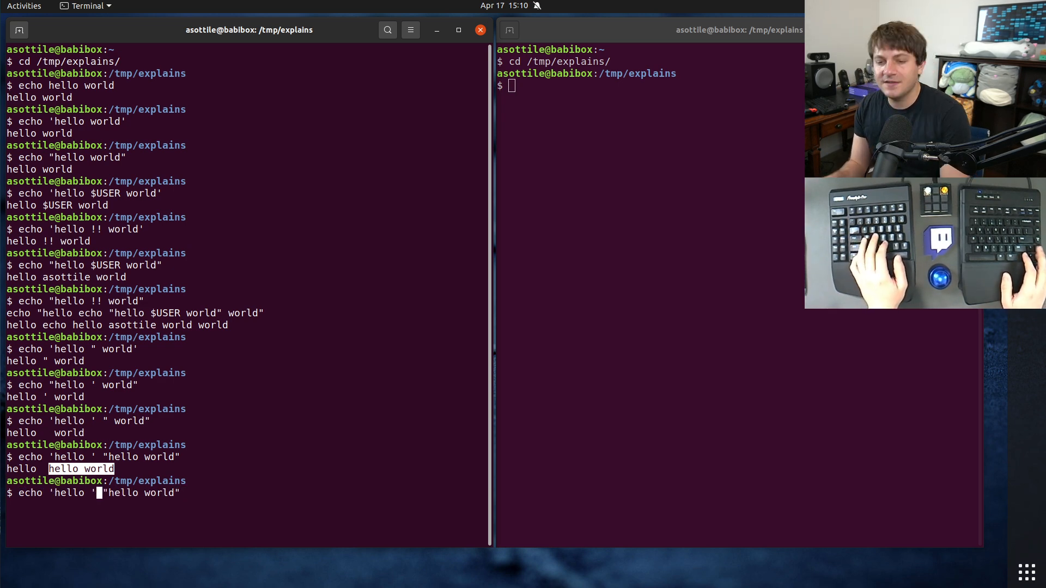
- Echo 'hello 'hello world' with unspaced quoted pieces, printing hello hello world
{"action": "type", "text": "\""}
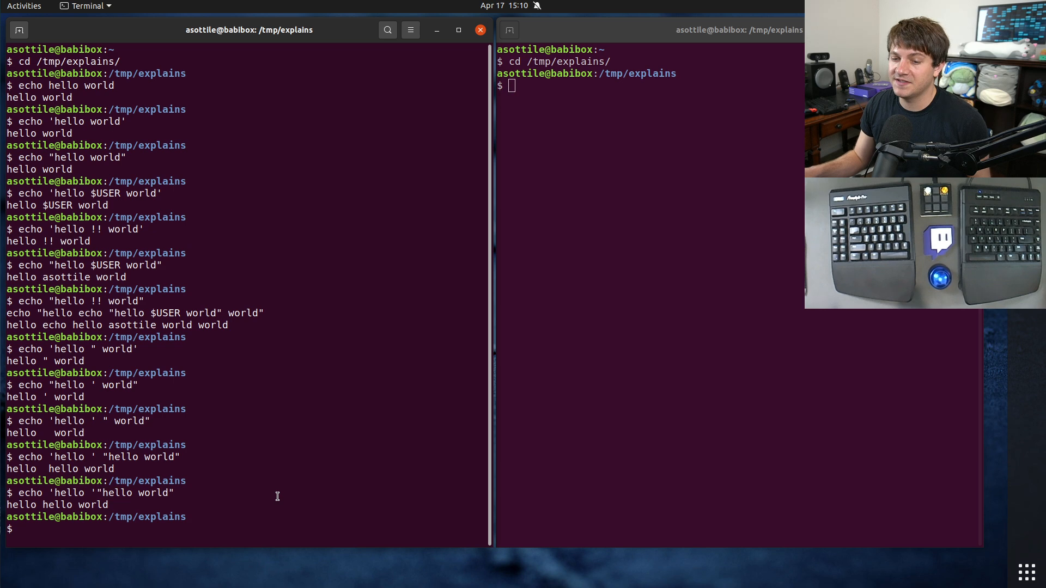
{"action": "type", "text": "echo 'hello 'hello world'"}
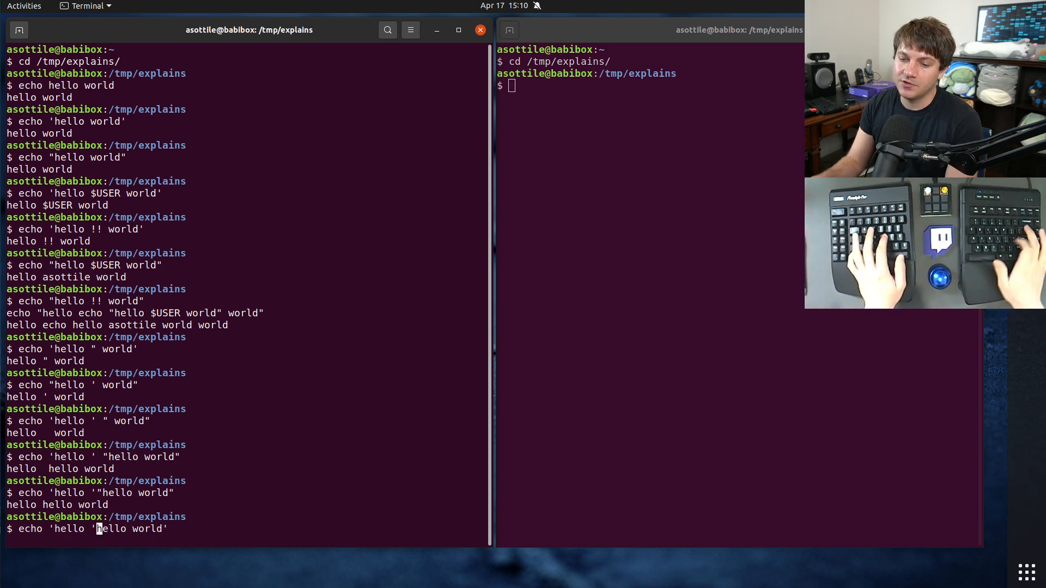
{"action": "type", "text": "'"}
{"action": "key", "text": "Return"}
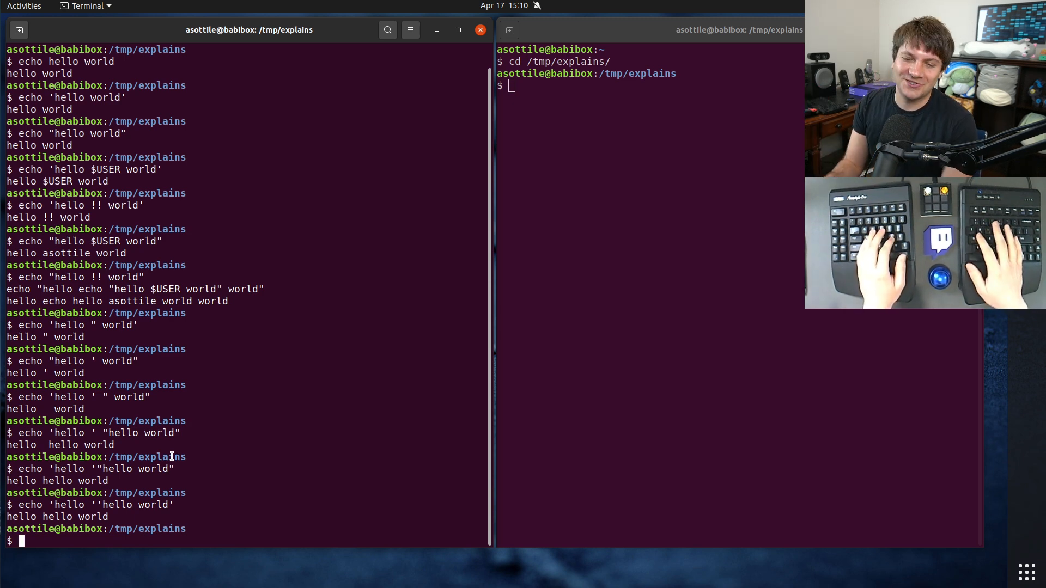
- Echo 'hello ' "'" ' world' to print hello ' world with an embedded single quote
{"action": "type", "text": "echo 'hello"}
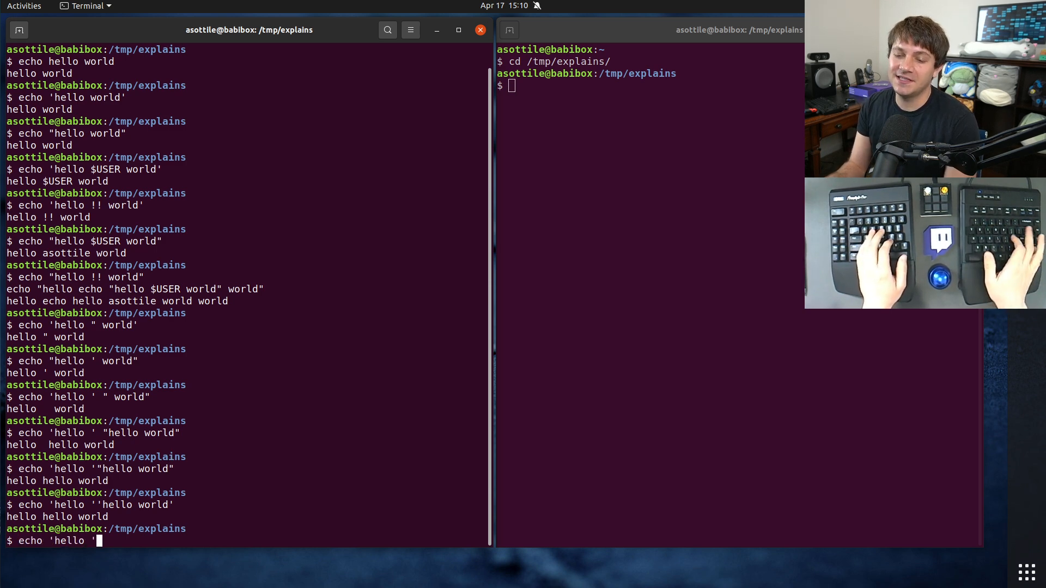
{"action": "type", "text": "world';"}
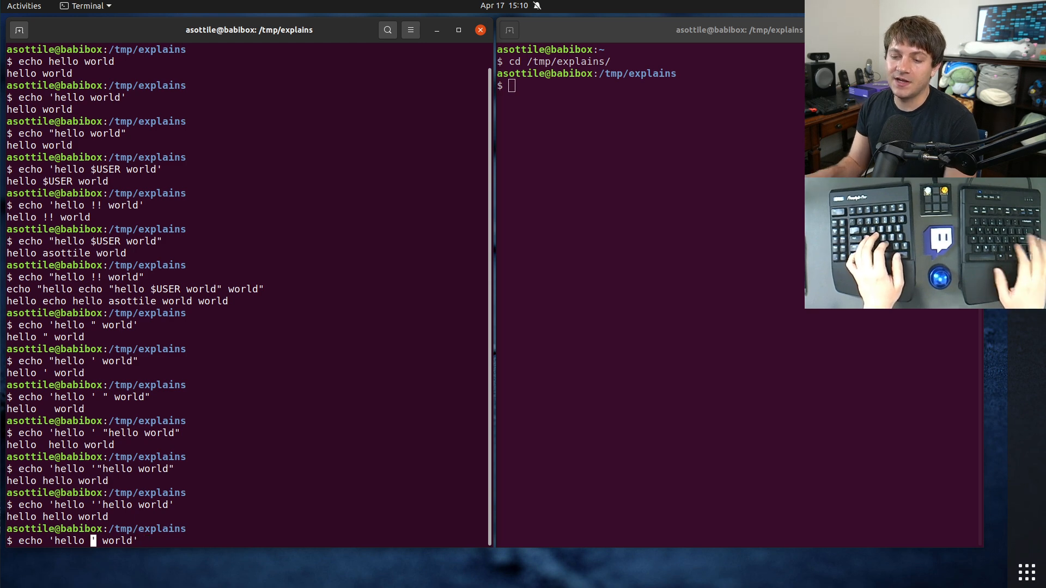
{"action": "type", "text": "'\""}
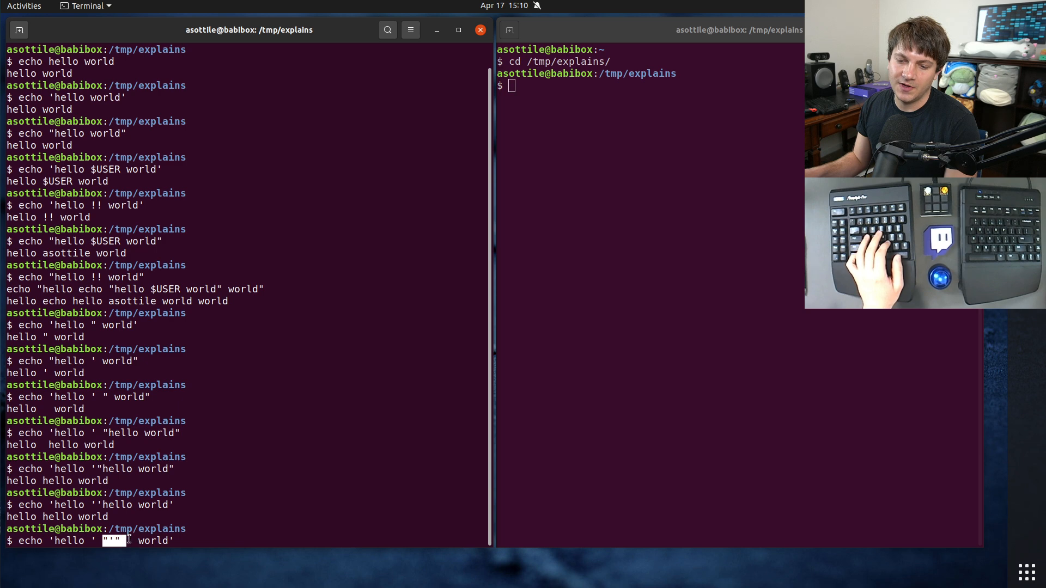
{"action": "key", "text": "Return"}
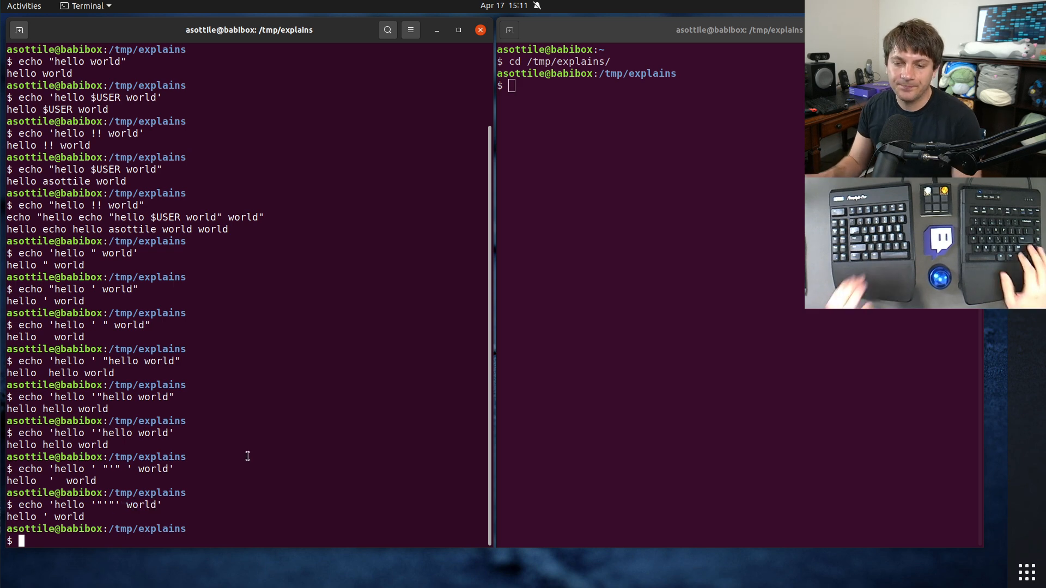
- Echo 'hello '\'' world' and "hello "'"'" world", printing hello ' world and hello " world
{"action": "type", "text": "echo 'hello '\"'\"' world'"}
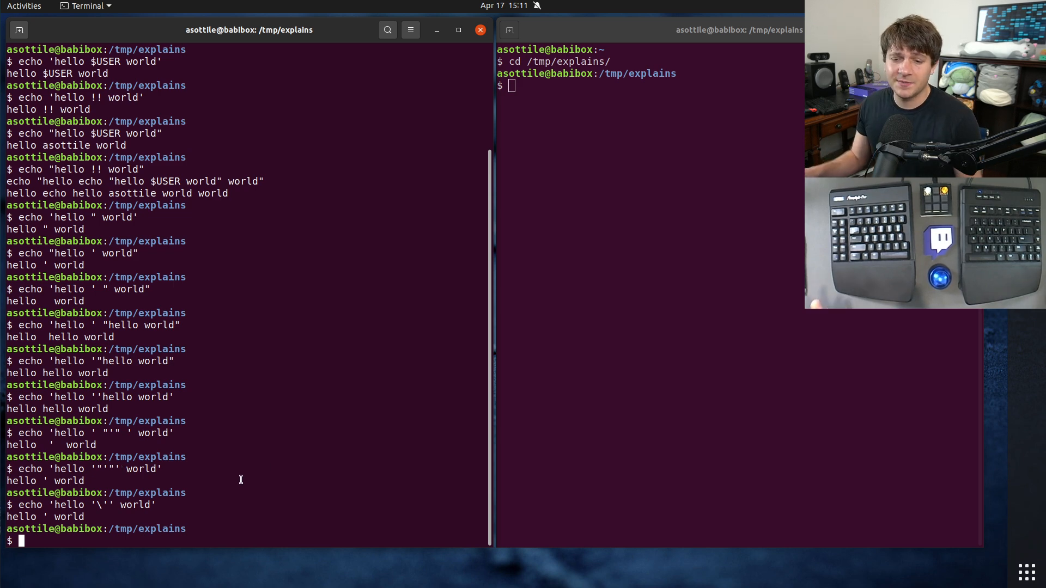
{"action": "type", "text": "echo \"hello \"\\\"\" world\""}
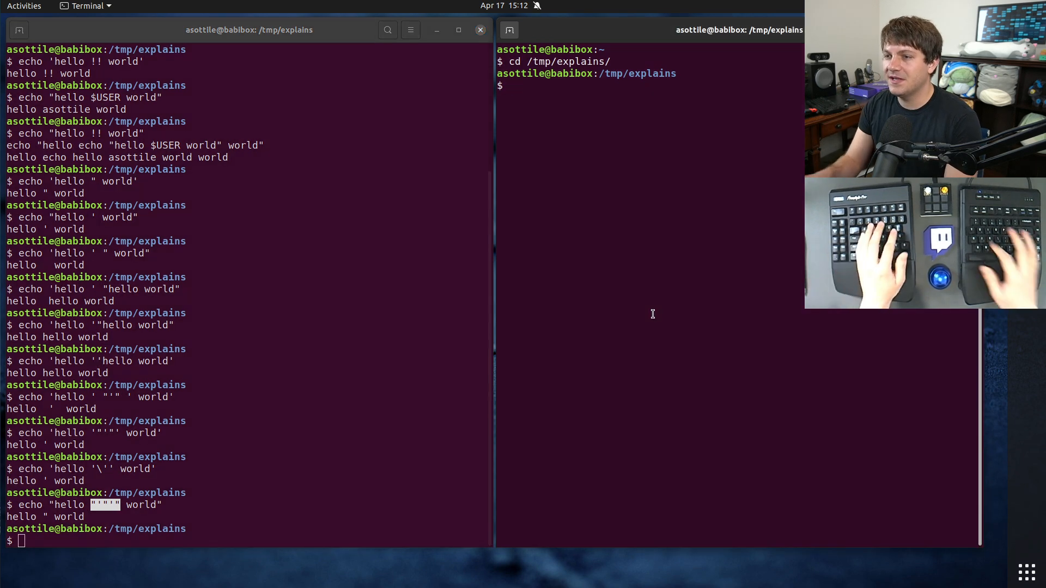
- Start python3, import shlex and print shlex.quote("hello ' world")
{"action": "type", "text": "python3"}
{"action": "type", "text": "import shlex"}
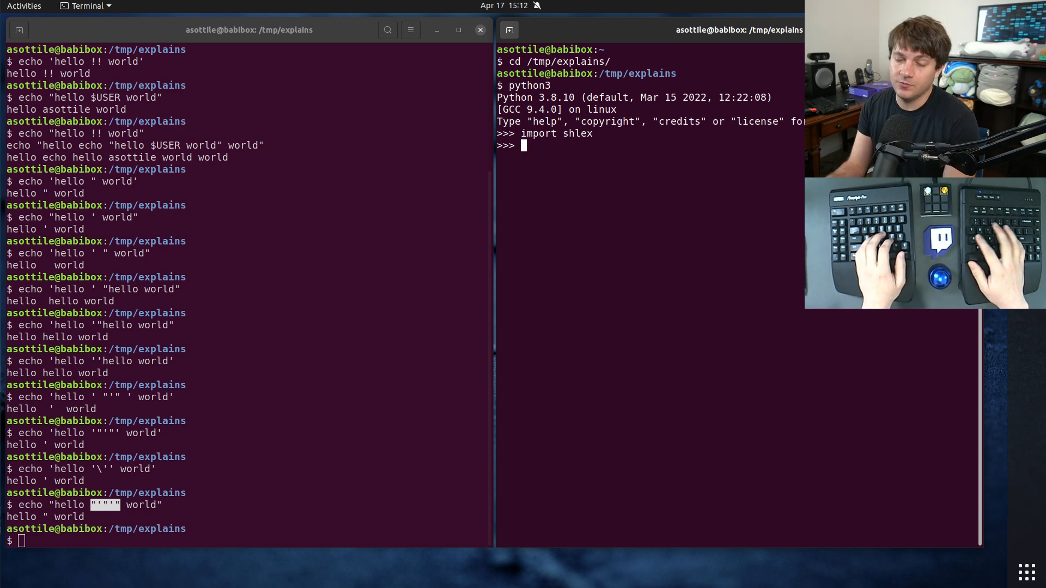
{"action": "type", "text": "print("}
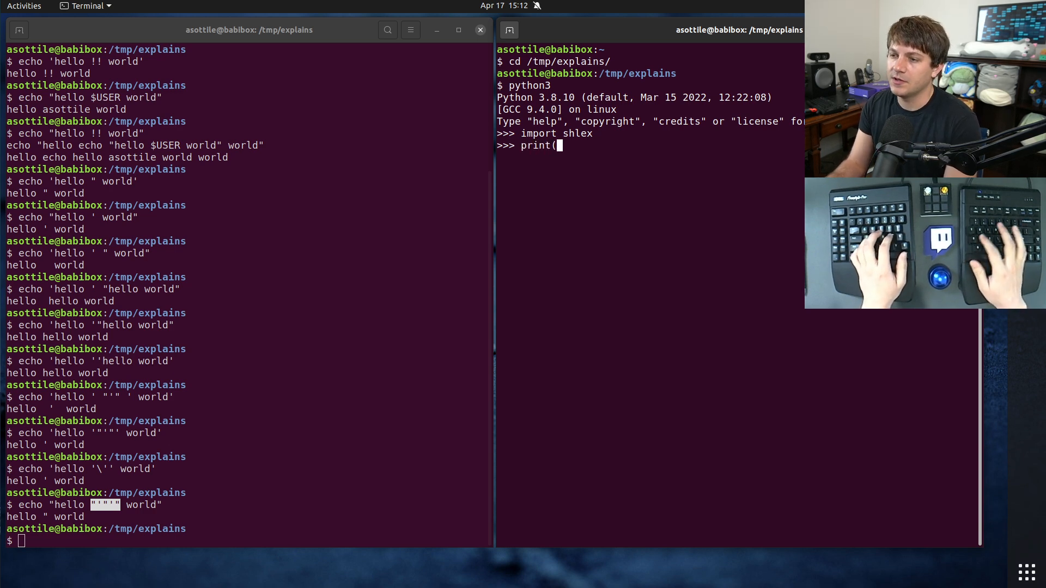
{"action": "type", "text": "shlex.pr"}
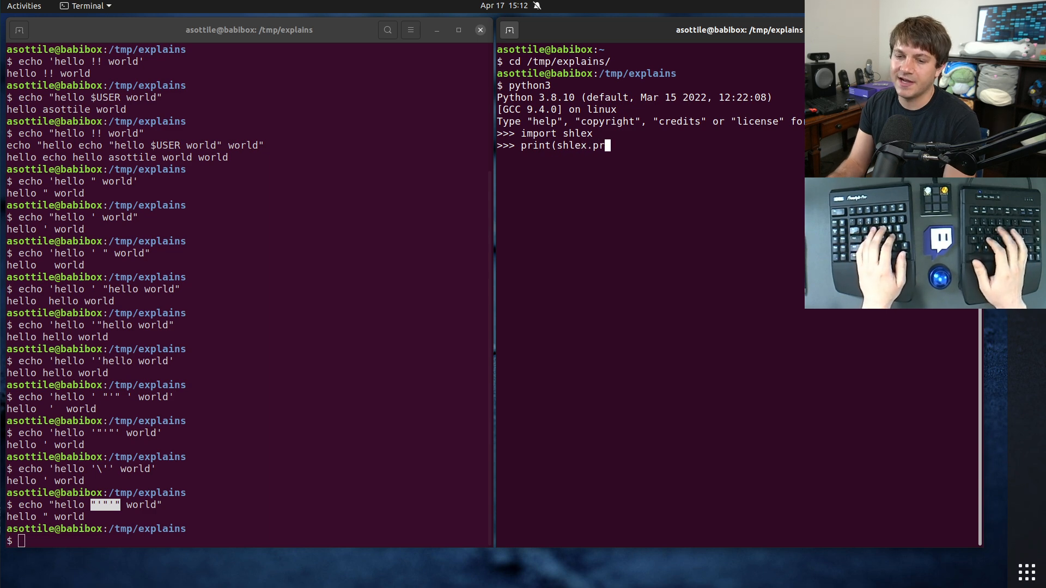
{"action": "key", "text": "BackSpace"}
{"action": "type", "text": "quote(\"h"}
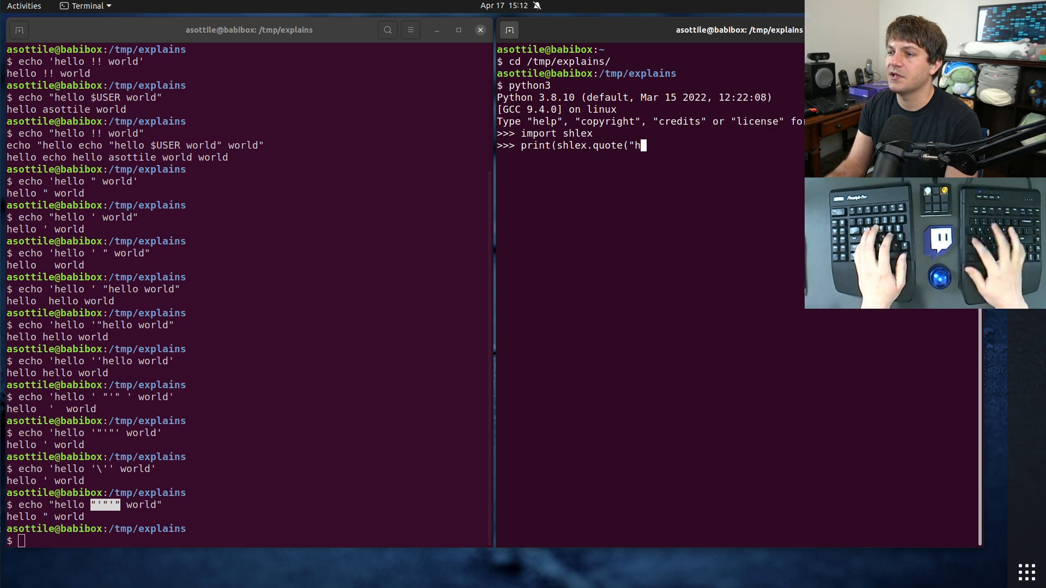
{"action": "type", "text": "ello ' world\"))"}
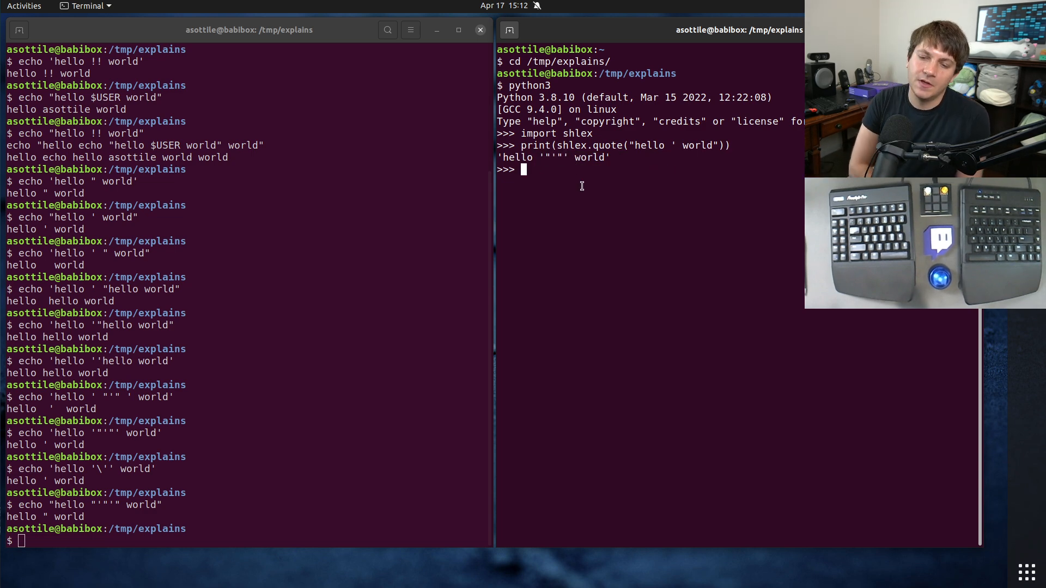
- Print shlex.quote of the already quoted string and copy the doubly quoted output
{"action": "type", "text": "print(shlex.quote(\"hello ' world\"))"}
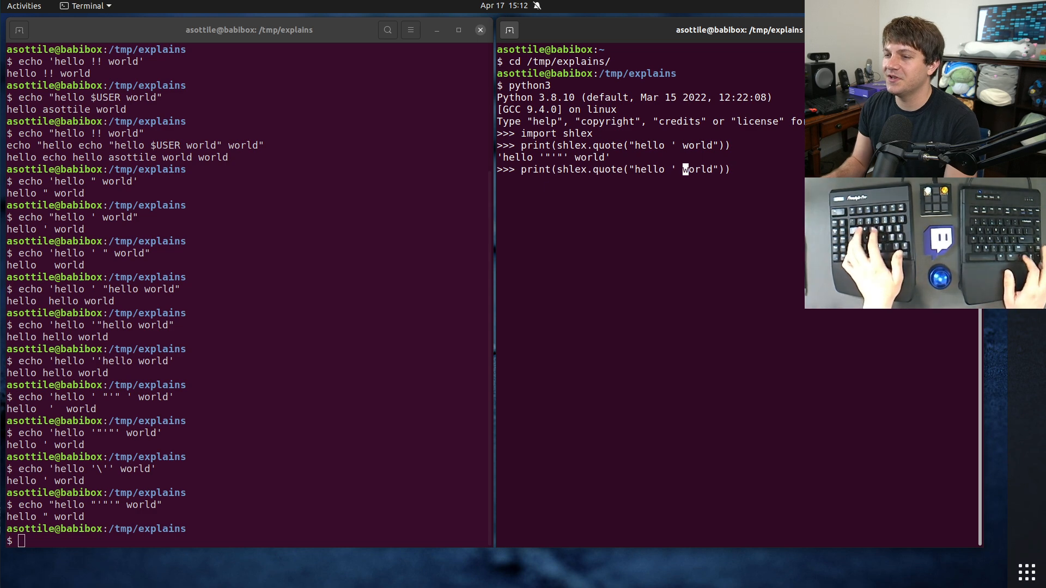
{"action": "type", "text": "shlex.quote"}
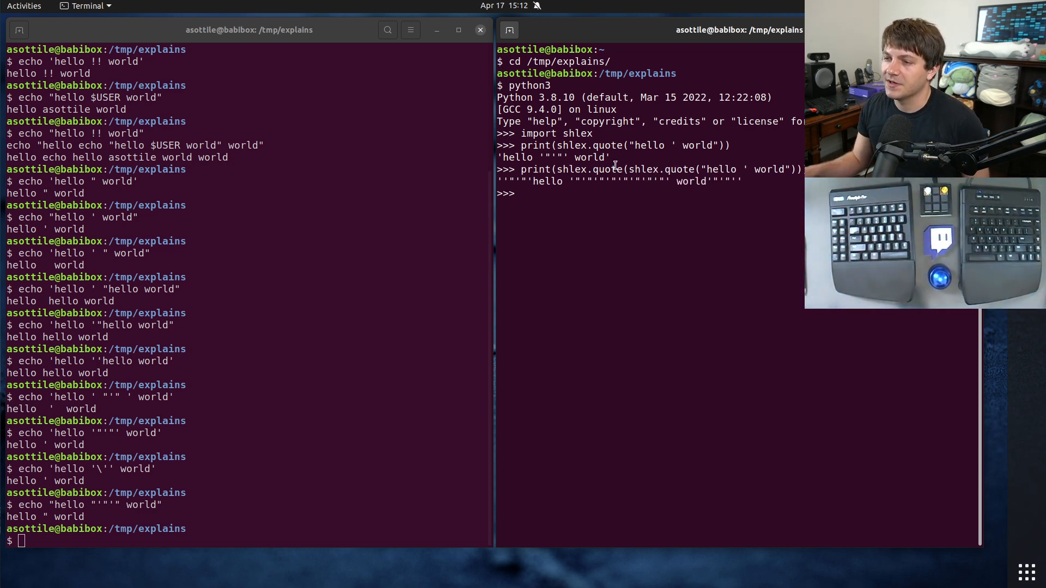
{"action": "key", "text": "Return"}
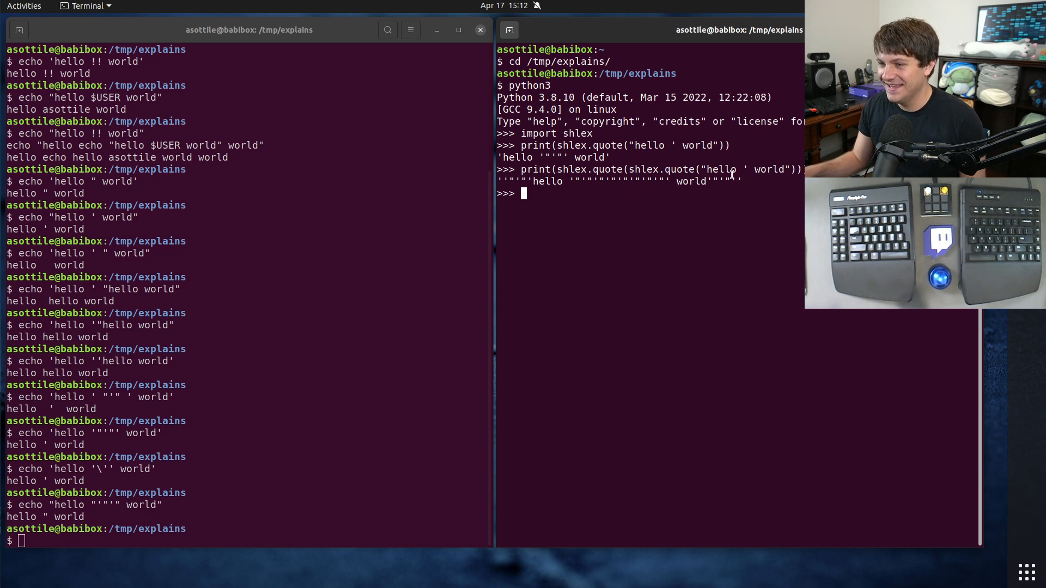
{"action": "right_click", "coordinate": [617, 181]}
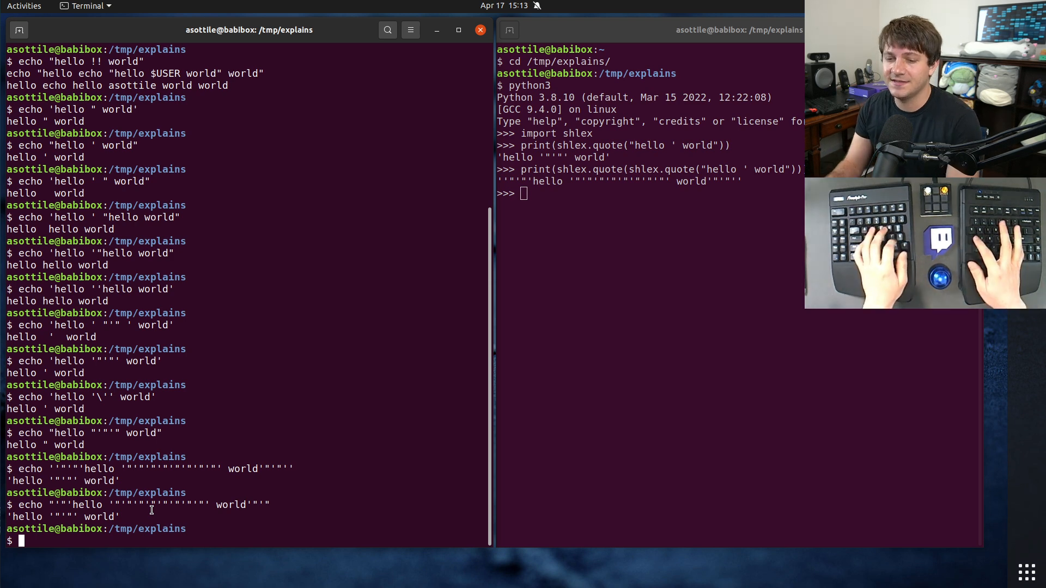
- Run echo `echo hi` to print hi, then highlight the backtick substitution
{"action": "type", "text": "echo `e"}
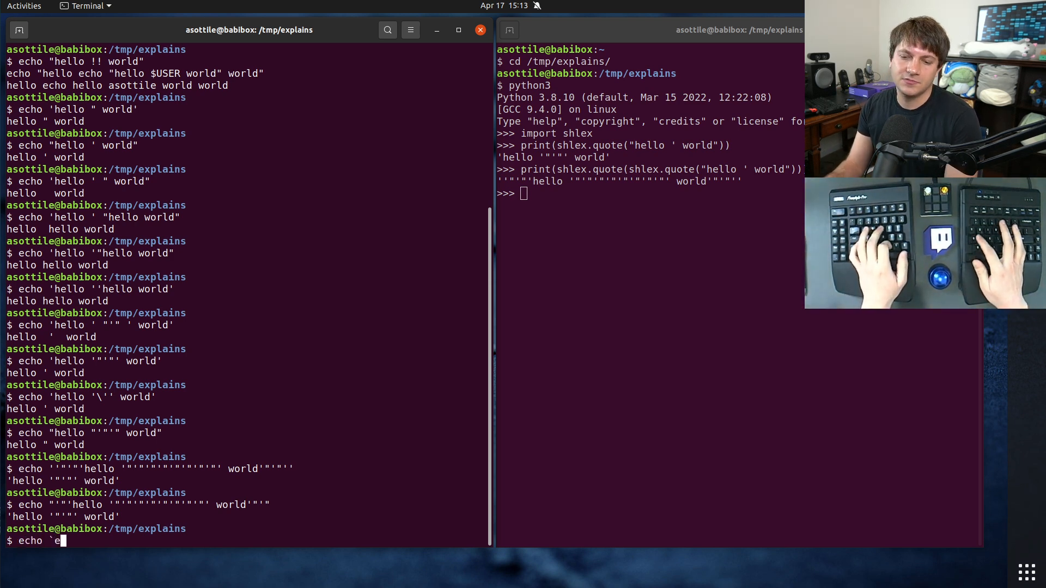
{"action": "type", "text": "cho hi`"}
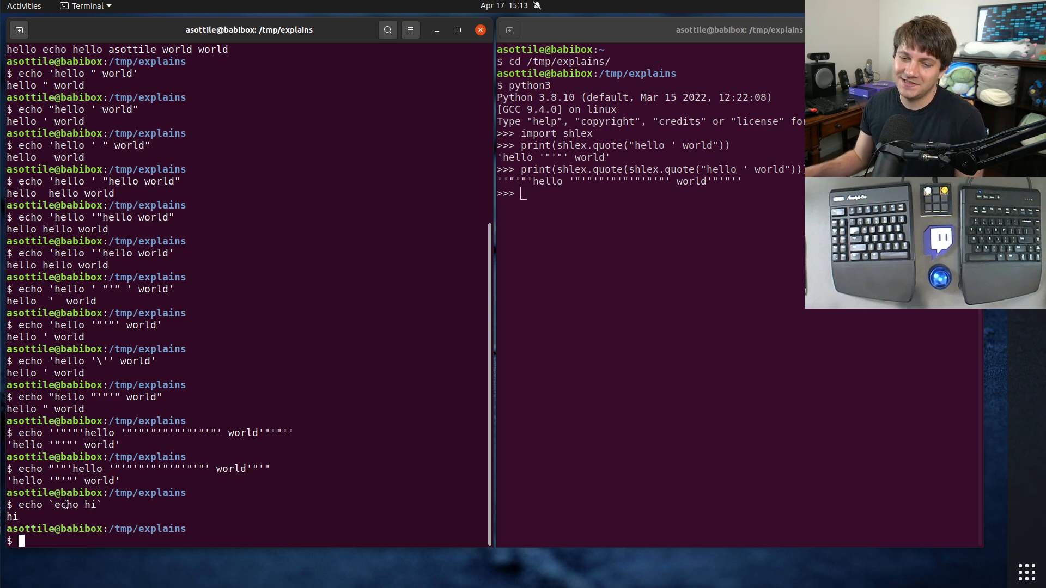
{"action": "double_click", "coordinate": [66, 505]}
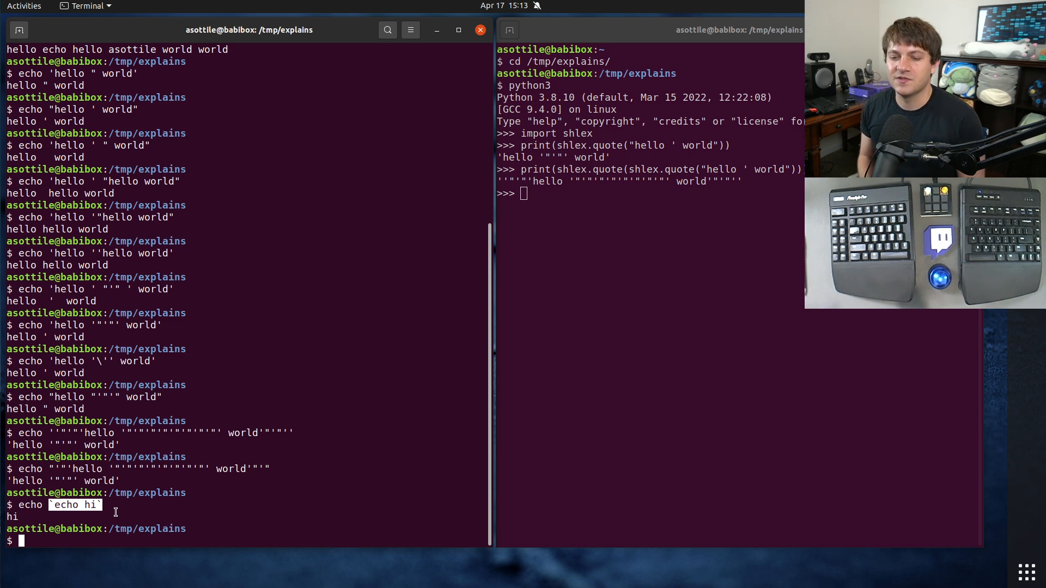
- Print hi via echo "$(echo hi)", then greet $USER through nested $() substitutions
{"action": "type", "text": "echo `echo hi`"}
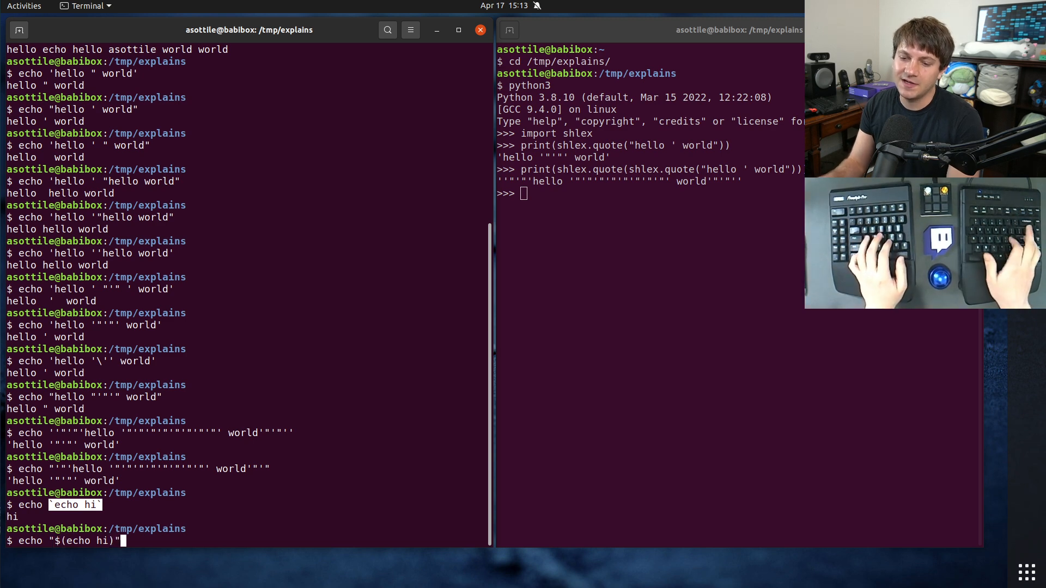
{"action": "key", "text": "Return"}
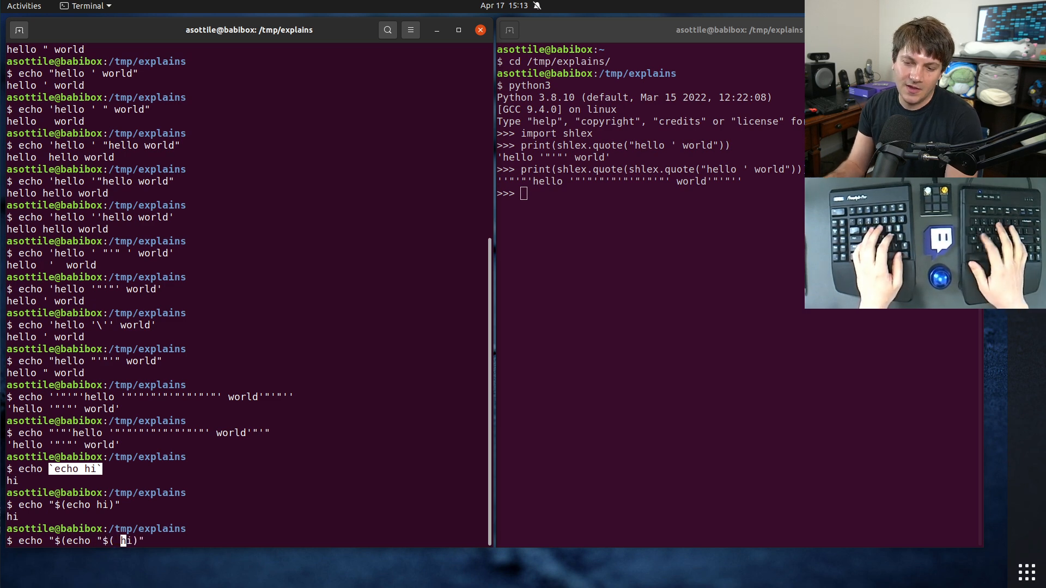
{"action": "type", "text": "echo"}
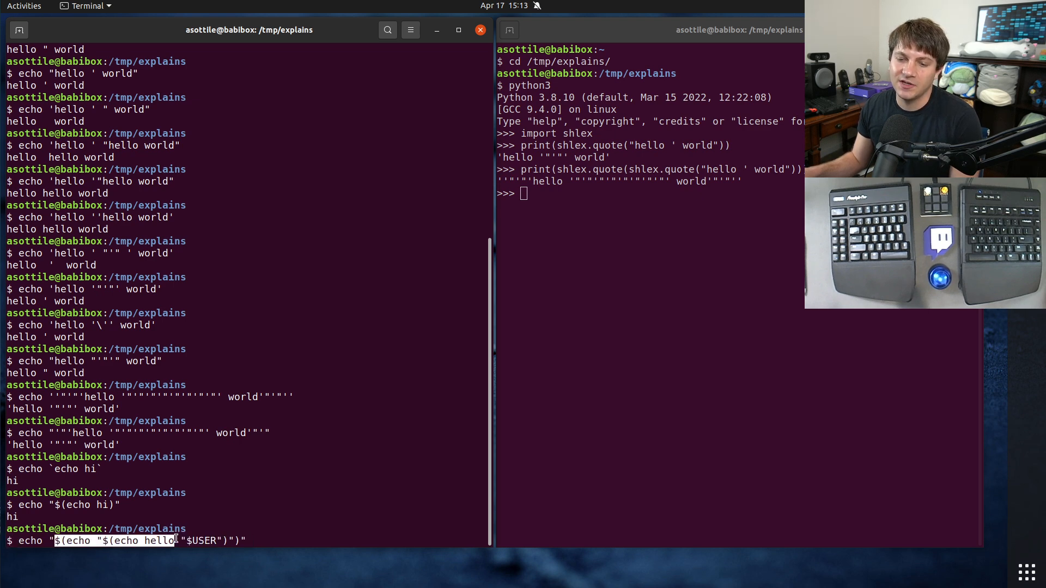
{"action": "key", "text": "Return"}
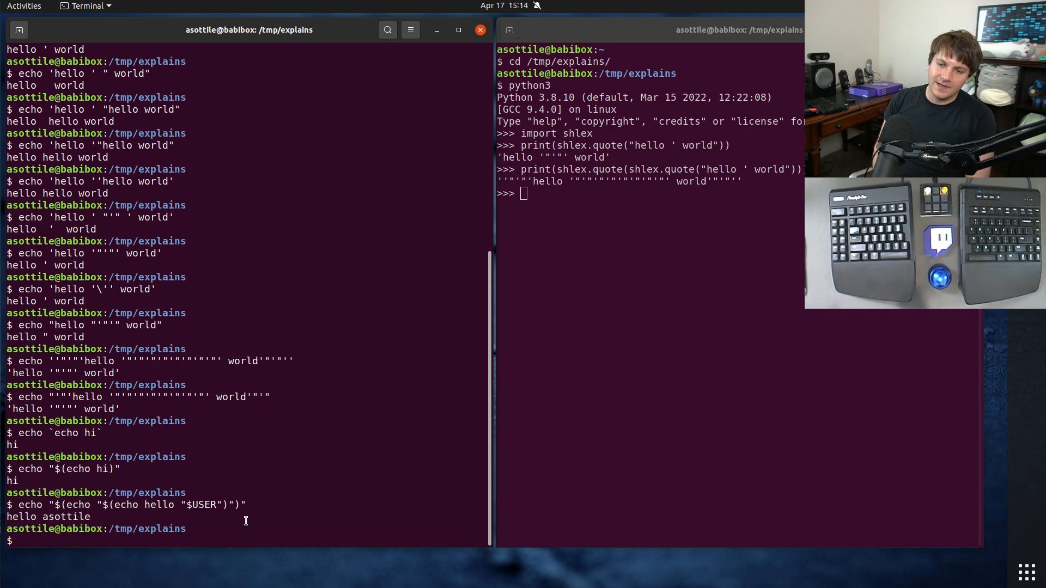
- Rerun the nested greeting with an extra hello, printing hello hello asottile
{"action": "triple_click", "coordinate": [127, 505]}
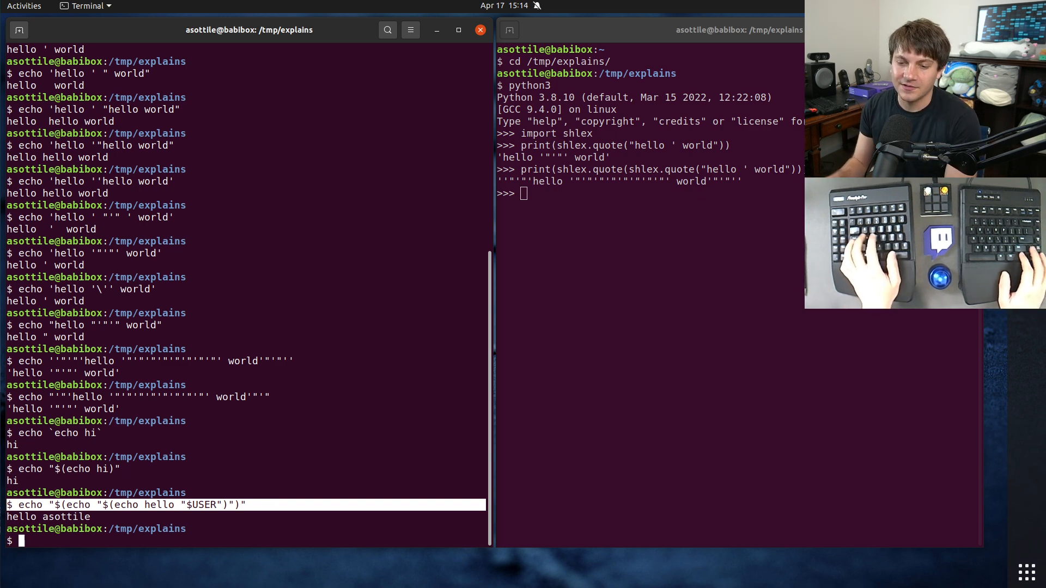
{"action": "type", "text": "echo \"$(echo \"$(echo hello \"$USER\")\")\""}
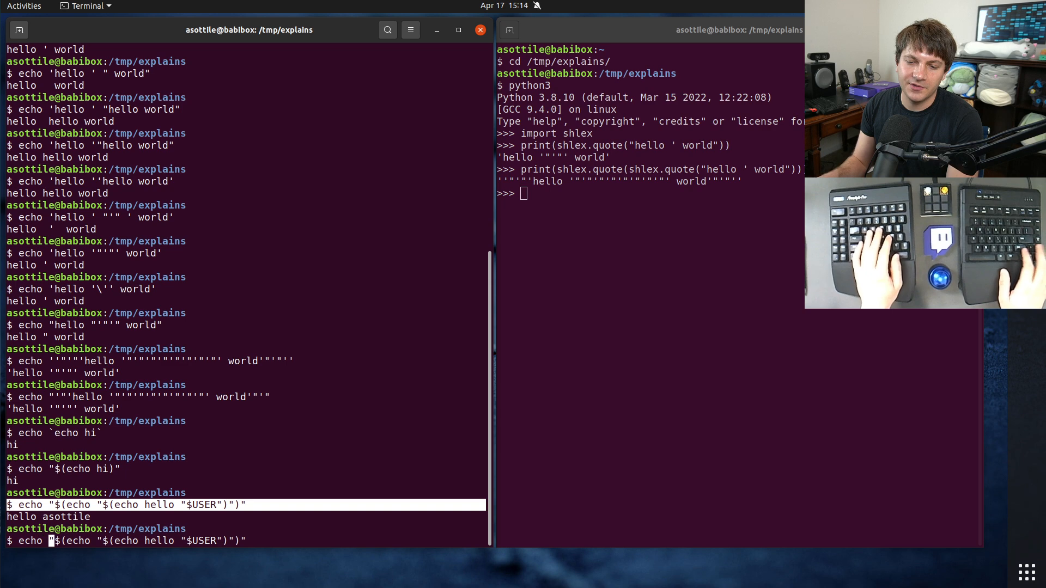
{"action": "key", "text": "Return"}
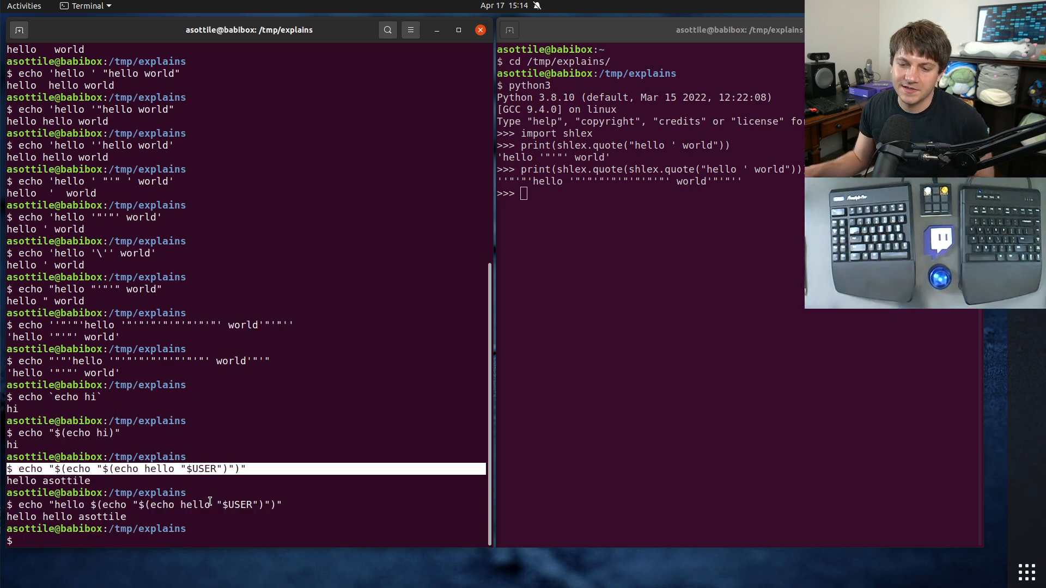